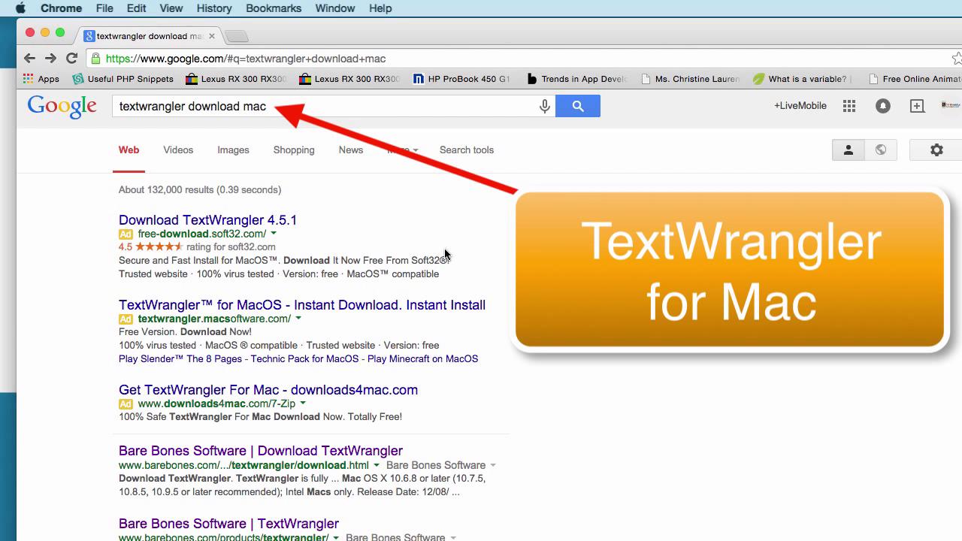
# Download the TextWrangler 4.5.12 Disk Image from the Bare Bones download page
pyautogui.scroll(-3)
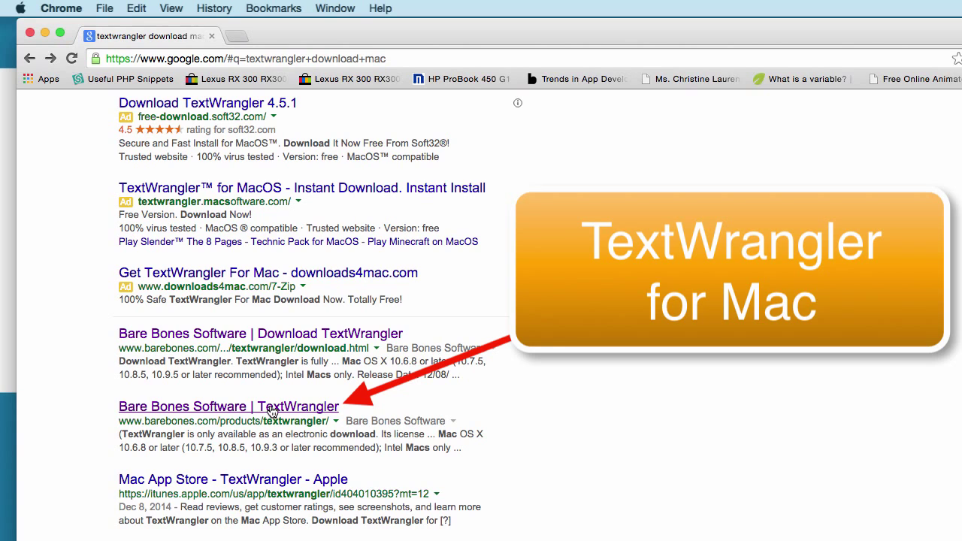
pyautogui.click(228, 406)
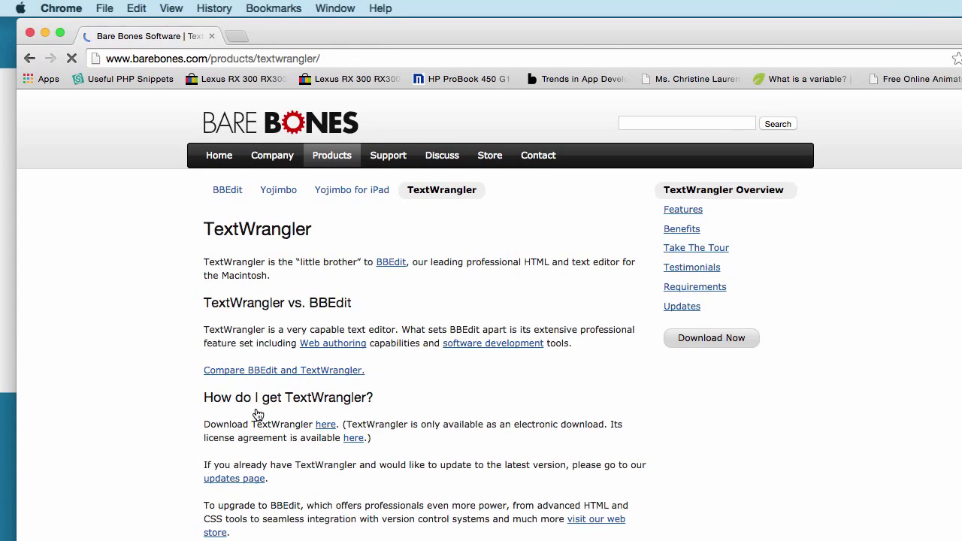
pyautogui.scroll(-3)
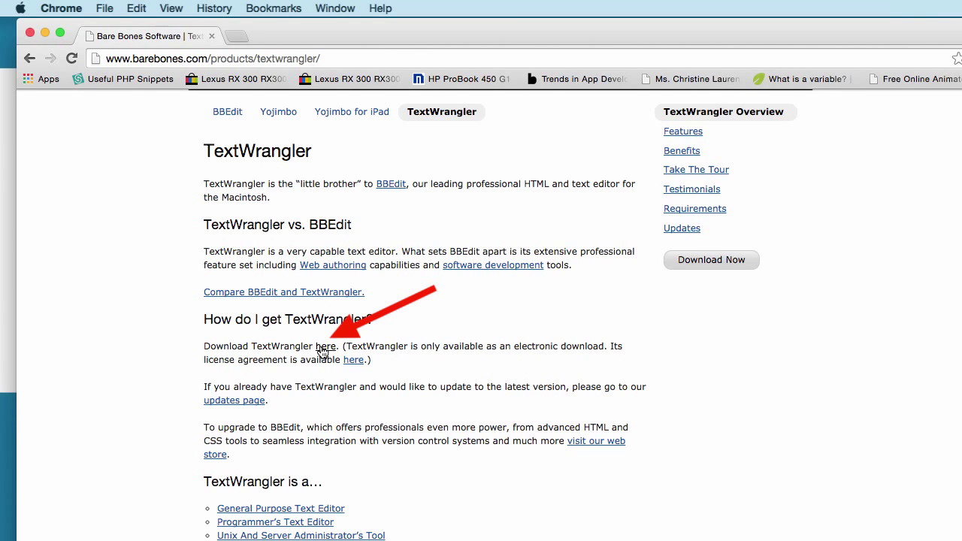
pyautogui.click(326, 346)
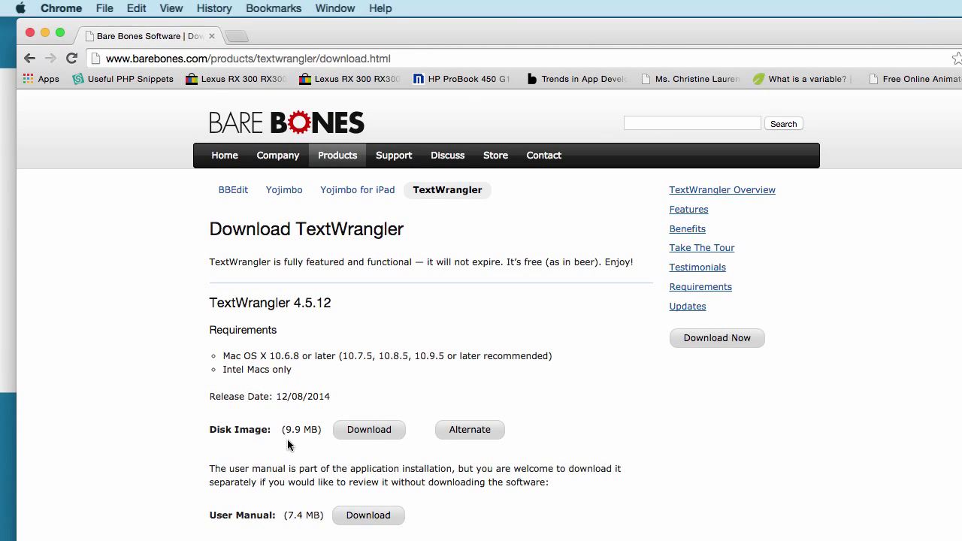
pyautogui.moveTo(369, 429)
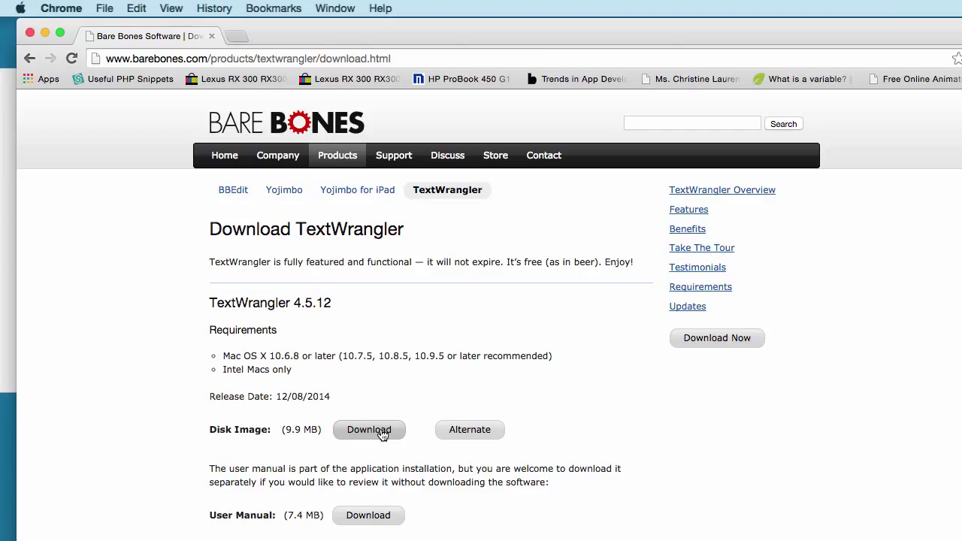
pyautogui.moveTo(369, 515)
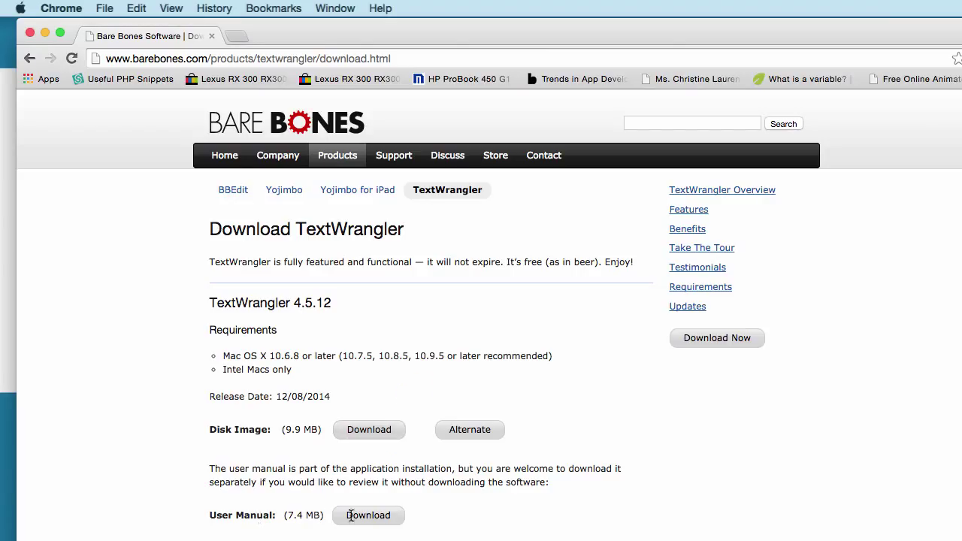
pyautogui.click(369, 429)
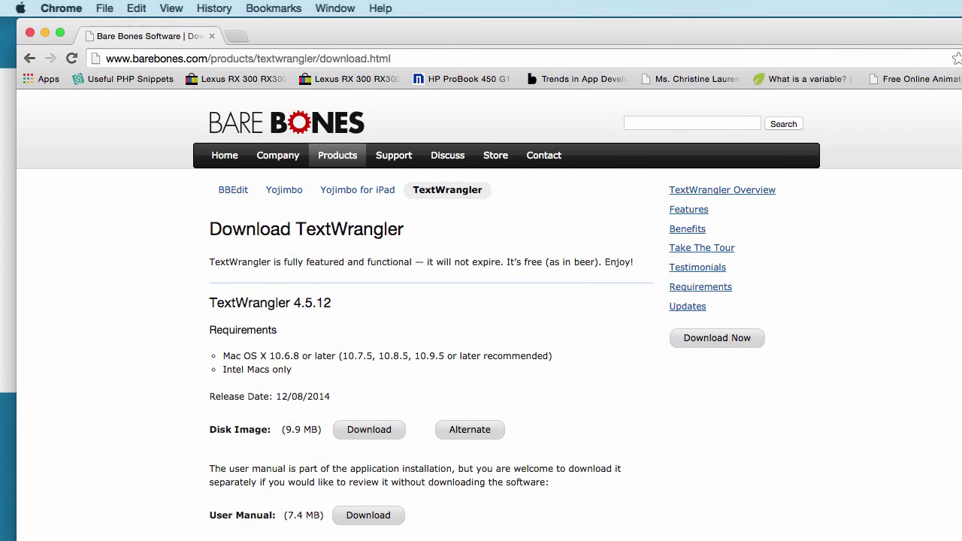
pyautogui.click(369, 429)
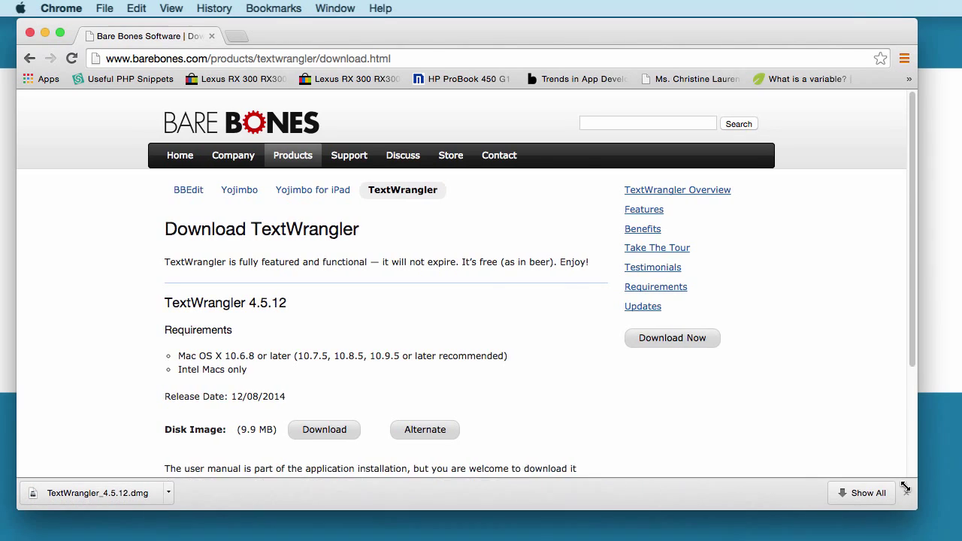
# Open the downloaded TextWrangler .dmg in Finder and launch TextWrangler.app, allowing it to open
pyautogui.click(168, 448)
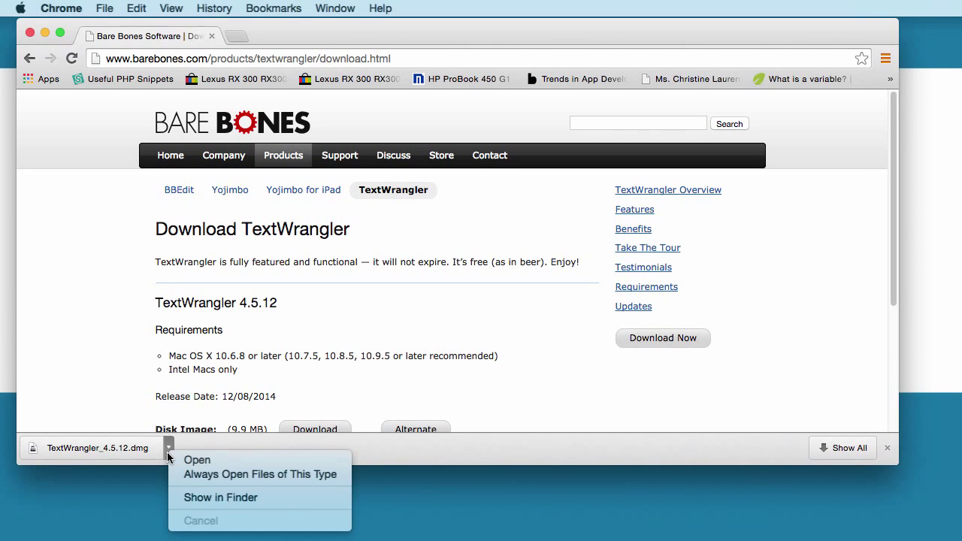
pyautogui.click(221, 497)
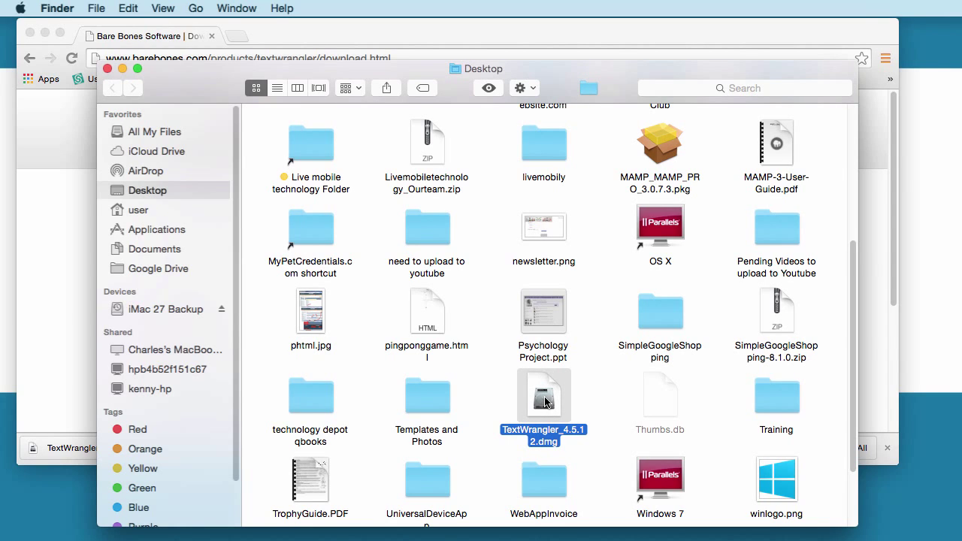
pyautogui.doubleClick(543, 394)
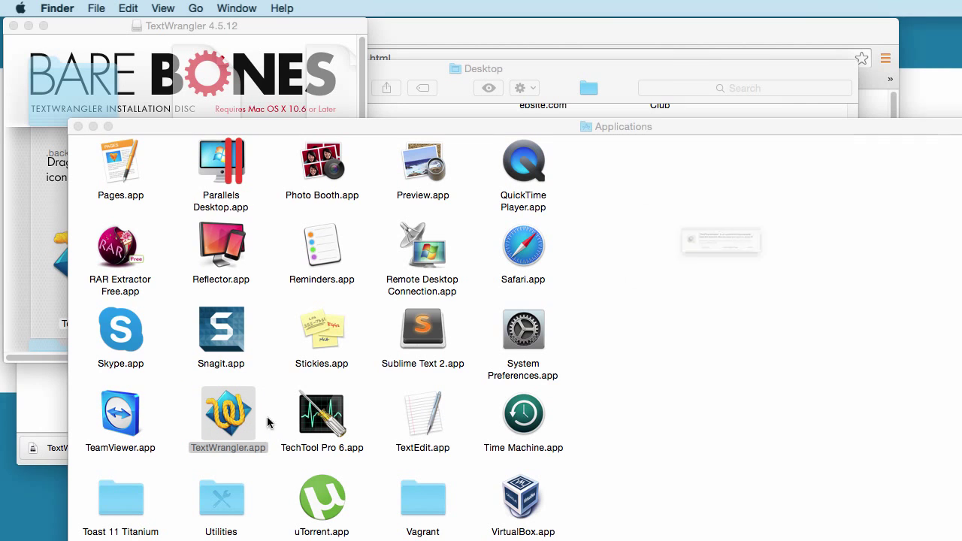
pyautogui.doubleClick(228, 414)
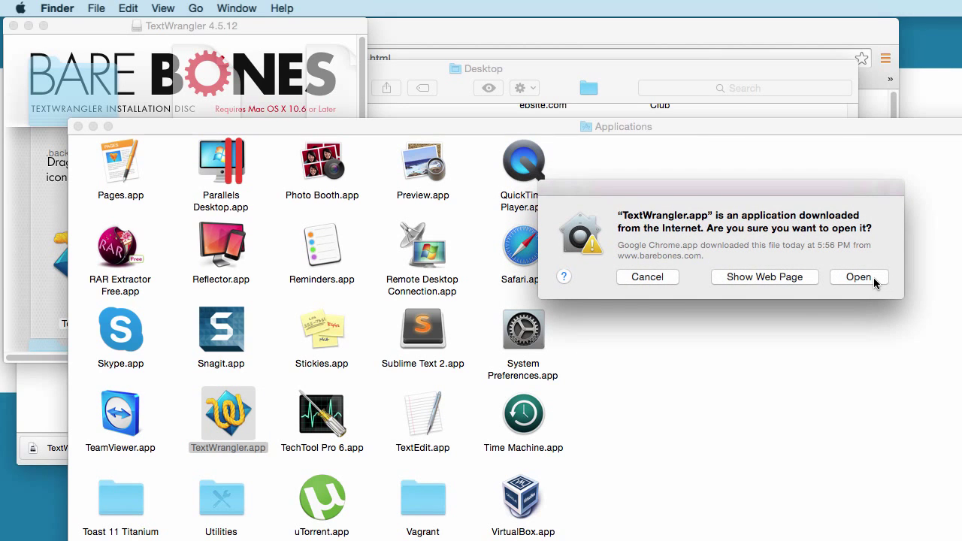
pyautogui.click(859, 276)
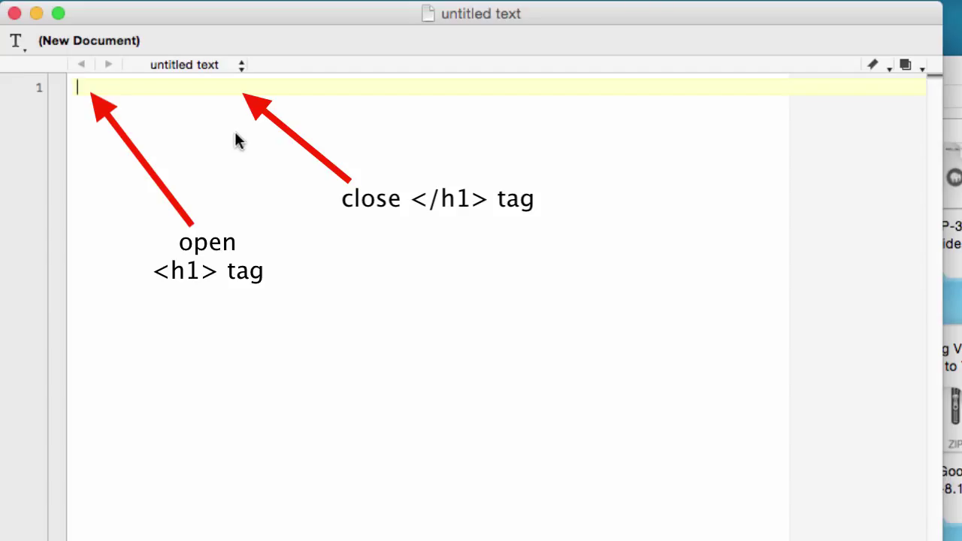
# Type '<h1> Hello World! </h1>' on line 1, removing the stray space before '!'
pyautogui.write('<h1>')
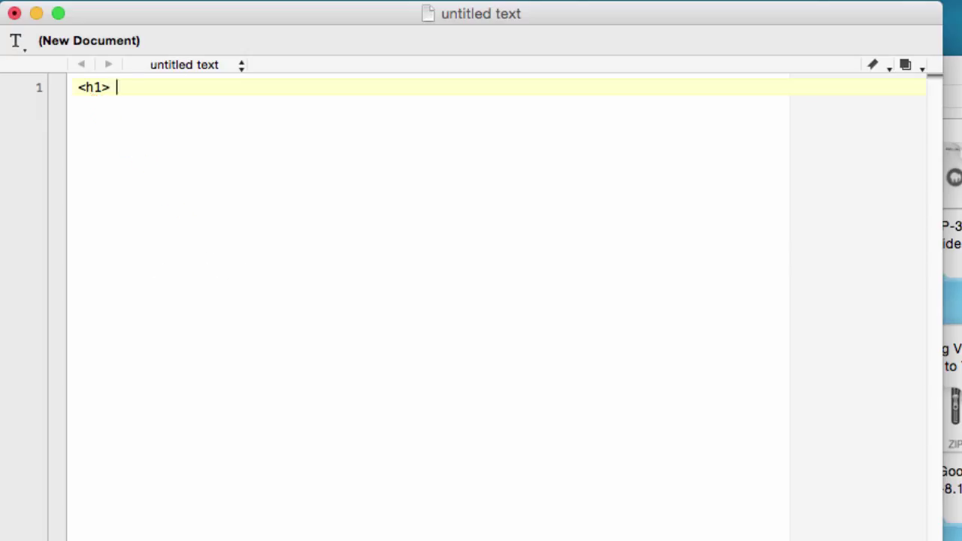
pyautogui.write('Hello World')
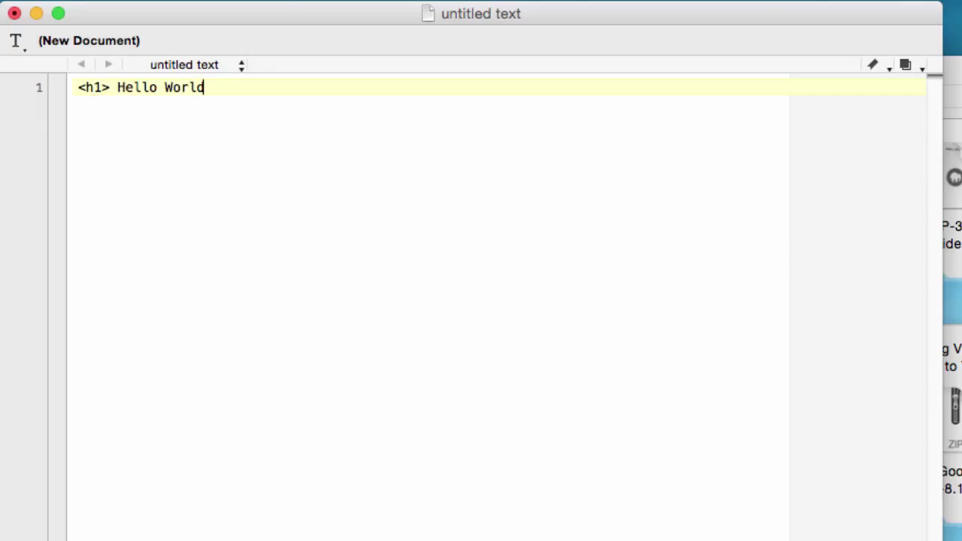
pyautogui.write('!')
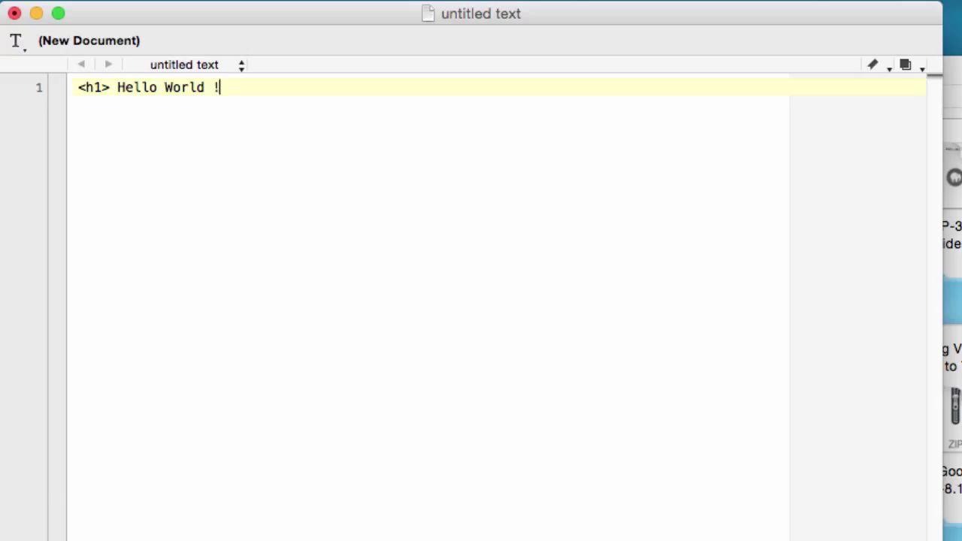
pyautogui.press('Backspace')
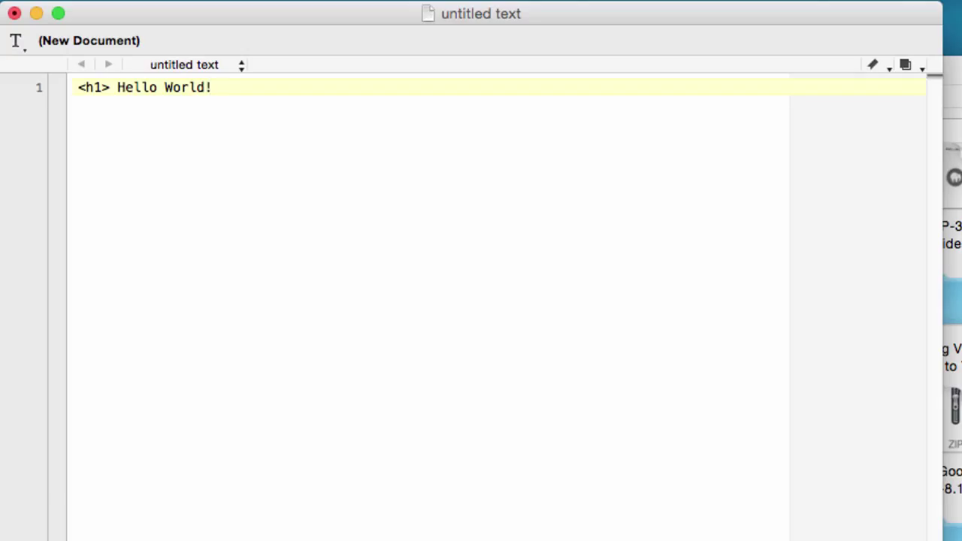
pyautogui.write('>')
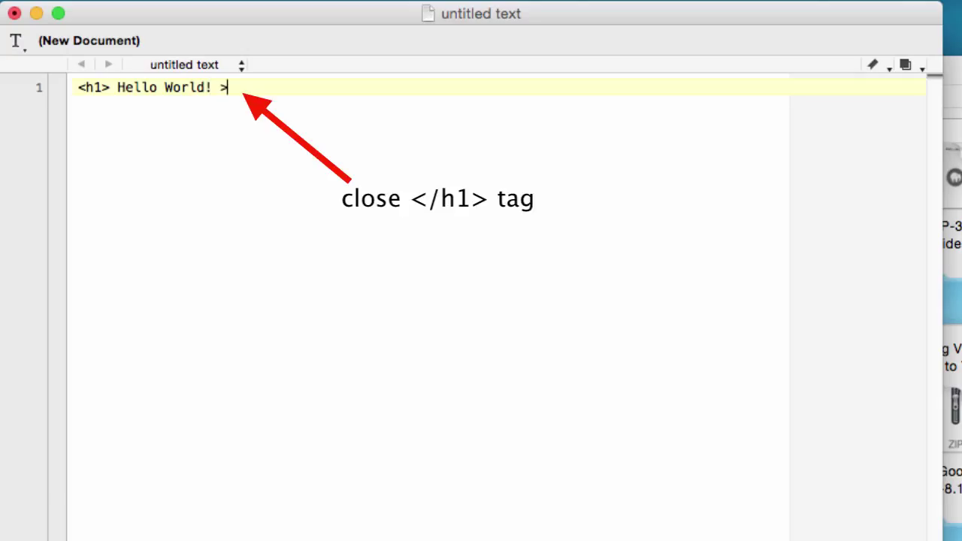
pyautogui.write('/h1')
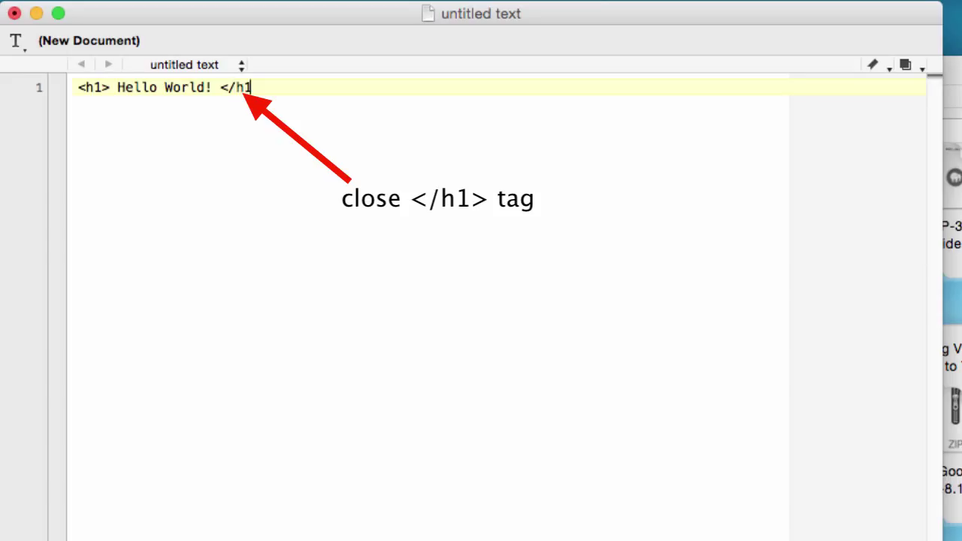
pyautogui.write('>')
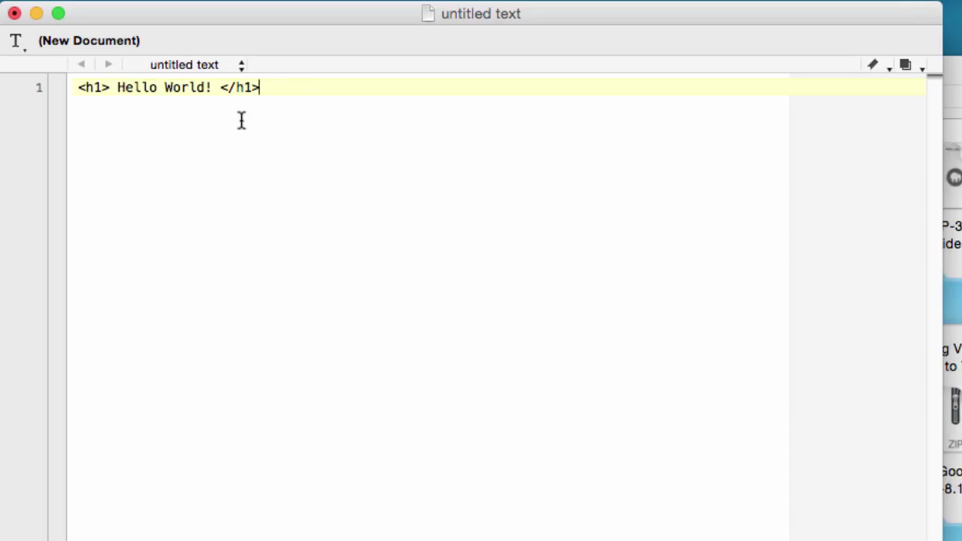
pyautogui.moveTo(267, 135)
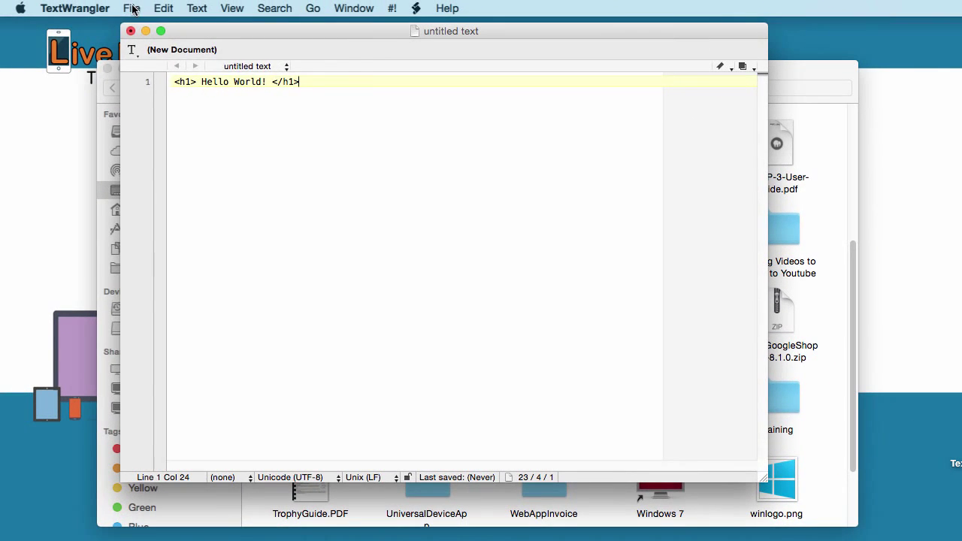
# Save the document as helloworld.html in Applications > MAMP > htdocs
pyautogui.click(132, 8)
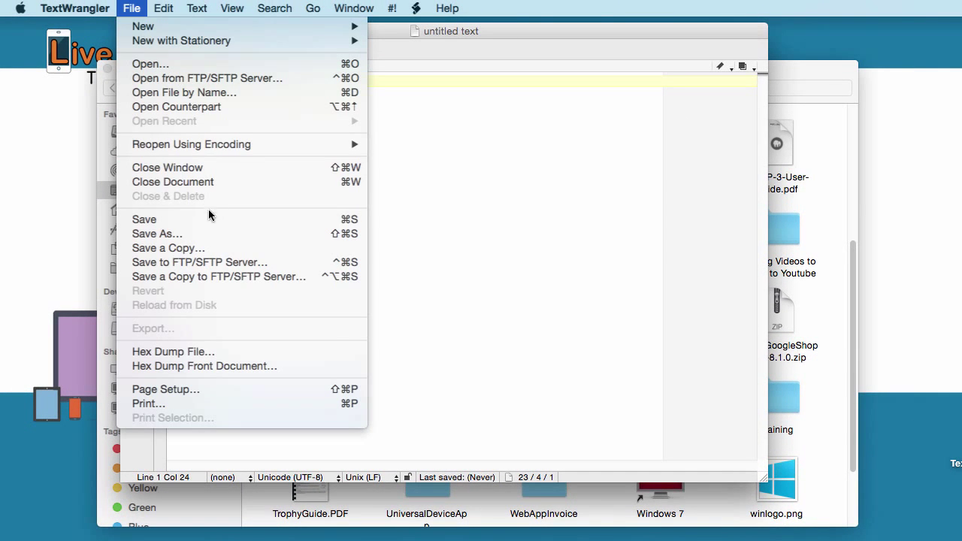
pyautogui.click(158, 234)
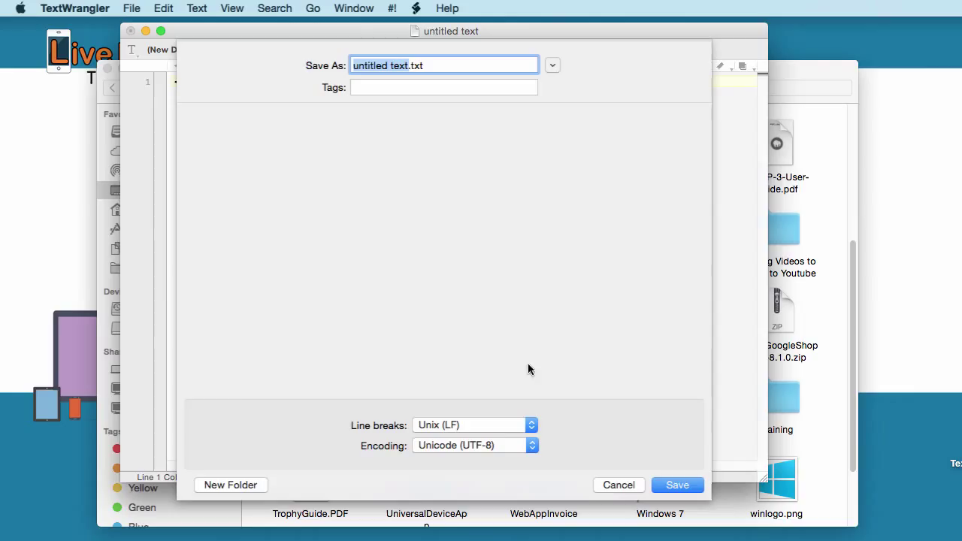
pyautogui.click(552, 65)
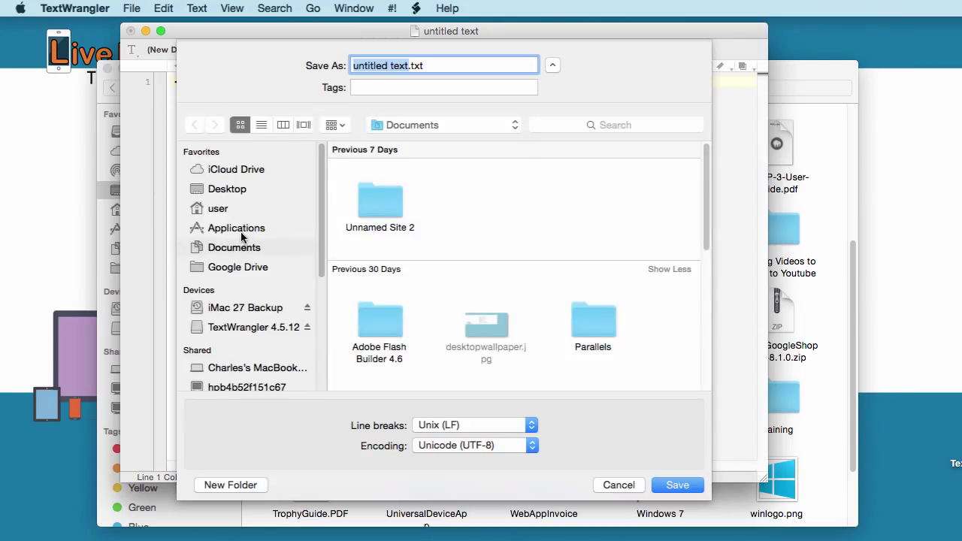
pyautogui.click(234, 227)
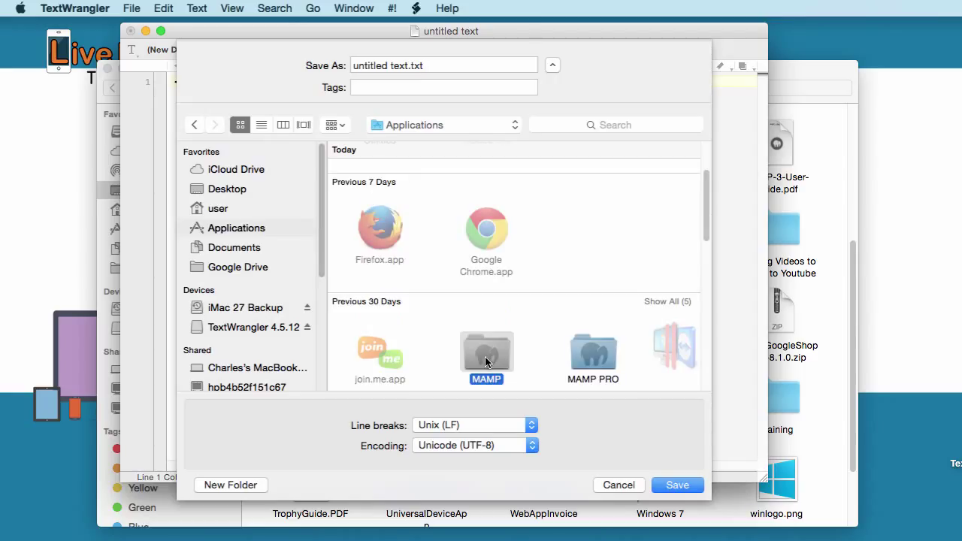
pyautogui.doubleClick(487, 351)
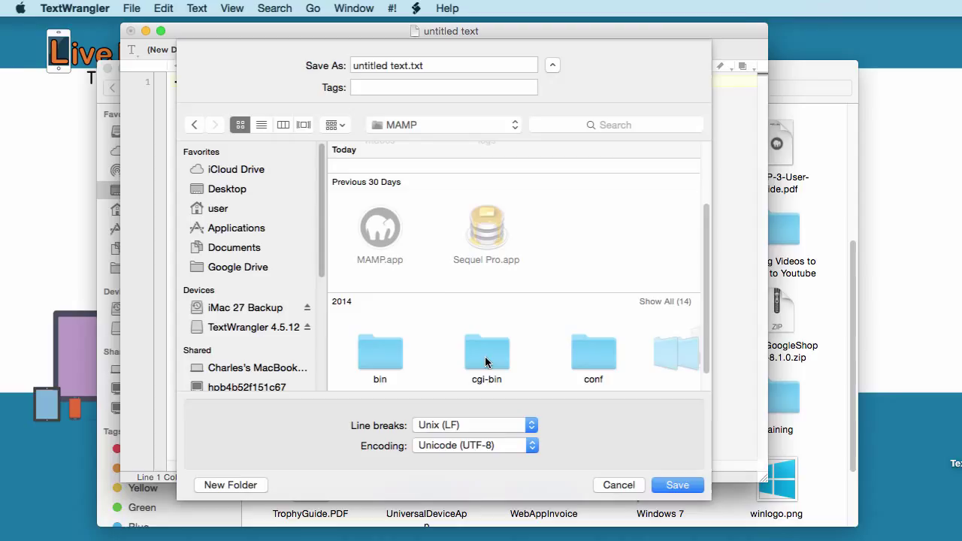
pyautogui.moveTo(446, 291)
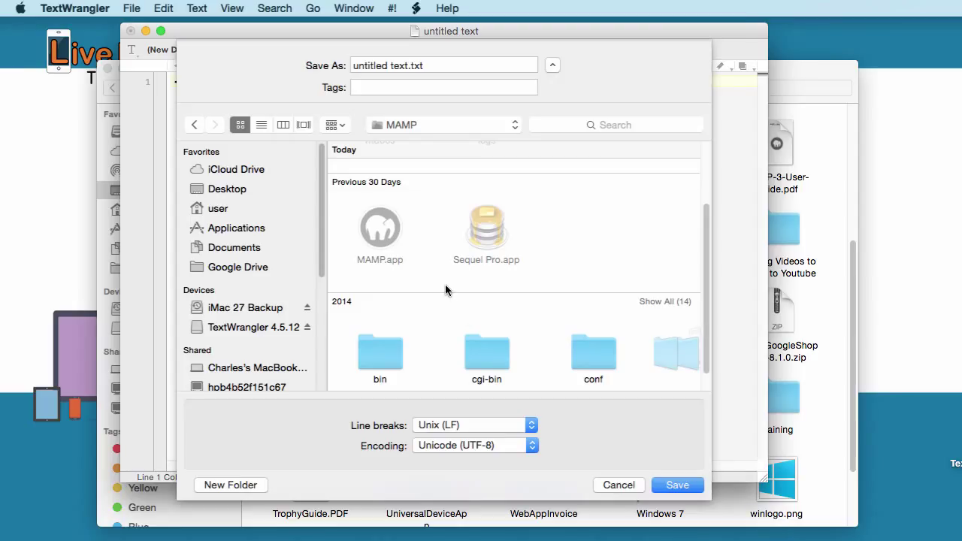
pyautogui.moveTo(441, 325)
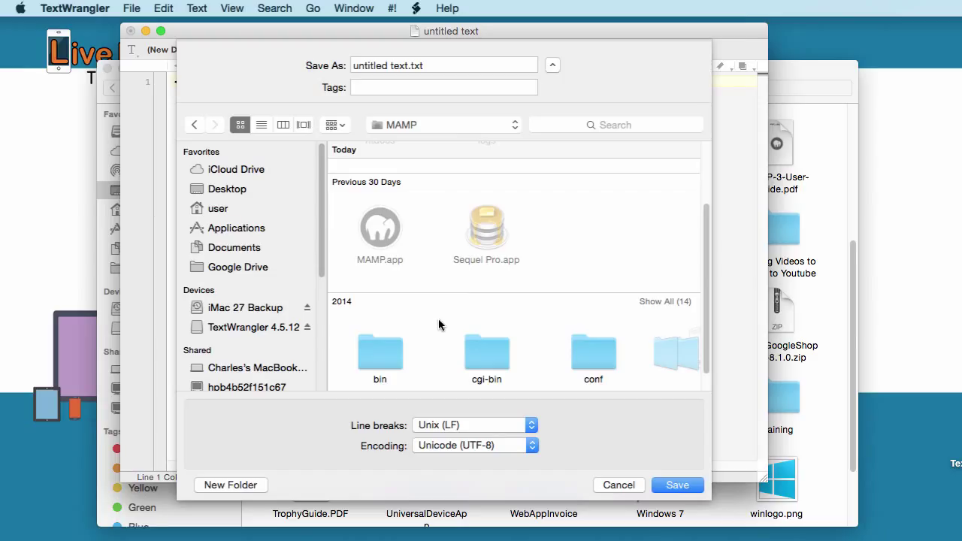
pyautogui.click(380, 330)
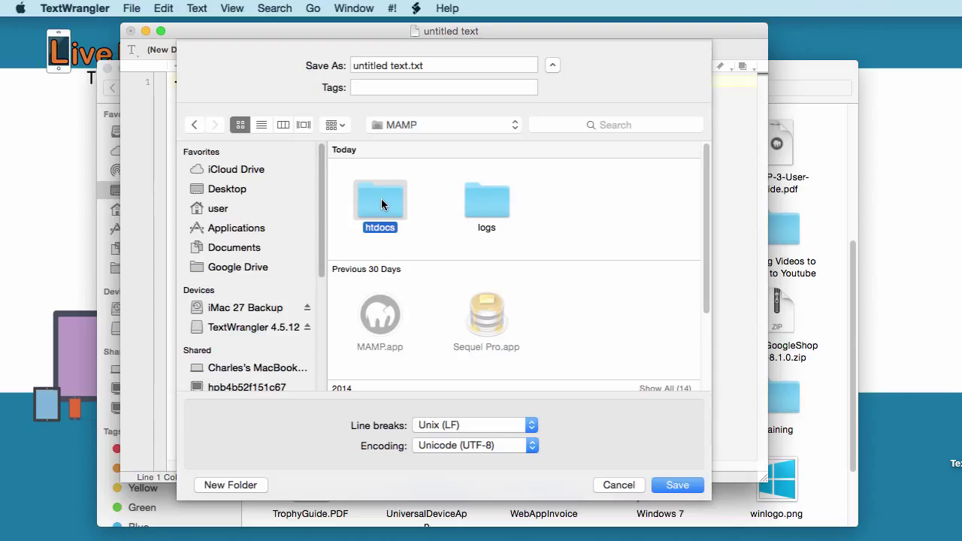
pyautogui.doubleClick(380, 200)
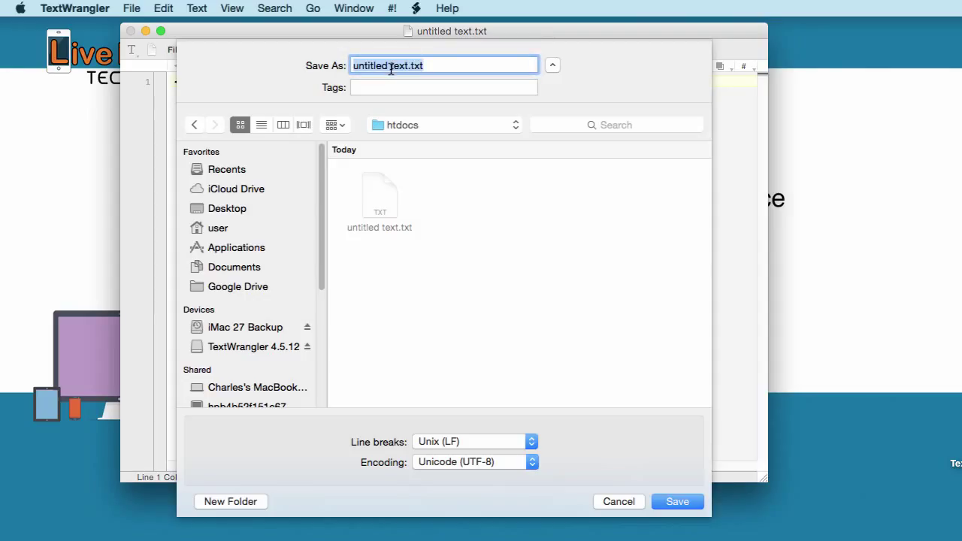
pyautogui.write('helloworld')
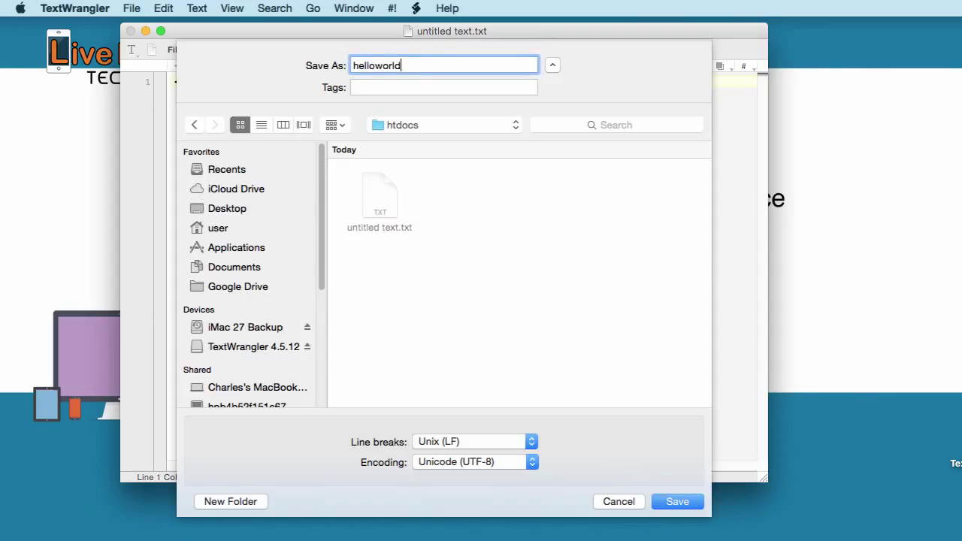
pyautogui.write('.html')
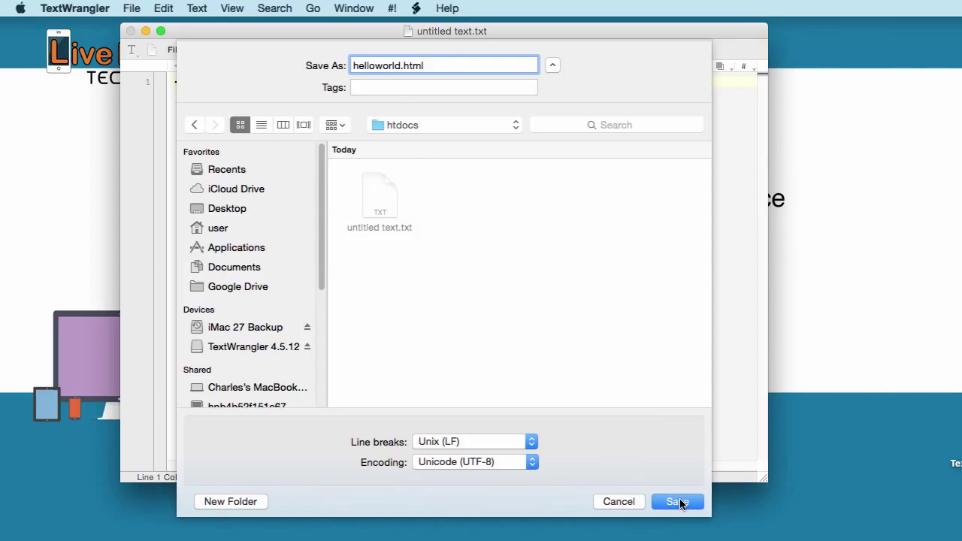
pyautogui.click(676, 502)
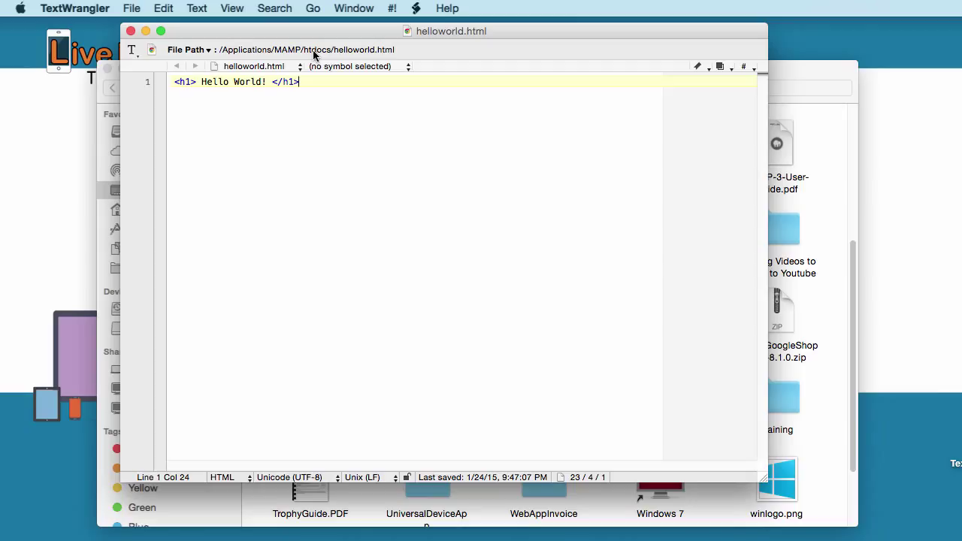
pyautogui.moveTo(324, 56)
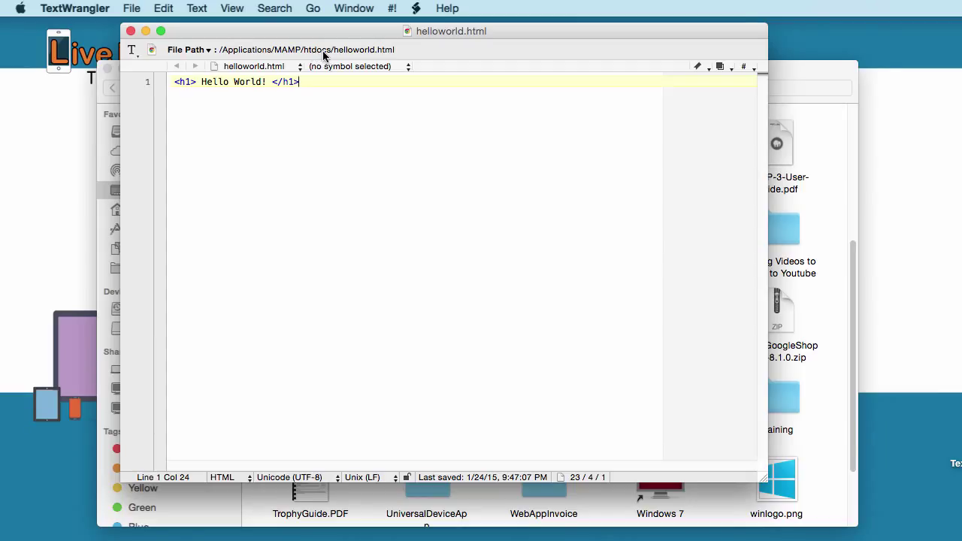
pyautogui.moveTo(284, 166)
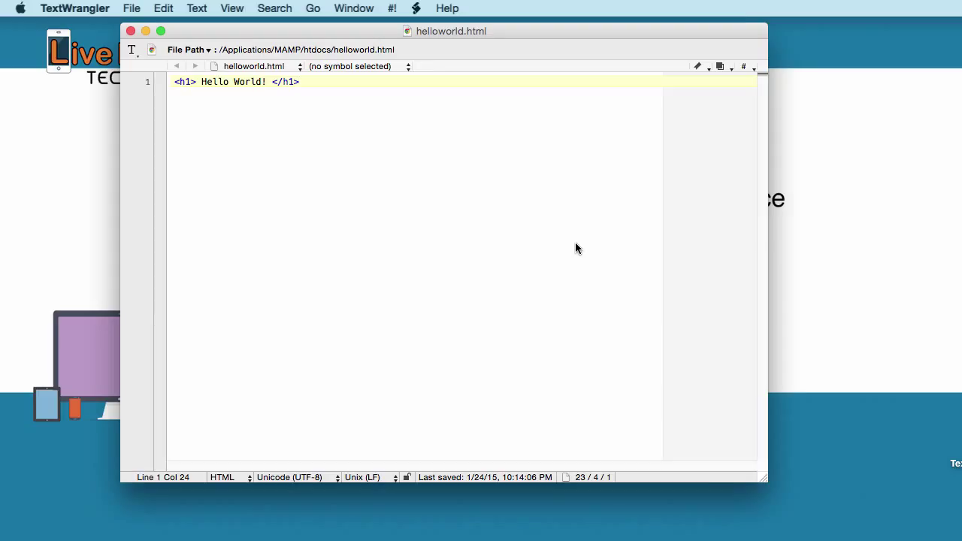
pyautogui.moveTo(574, 244)
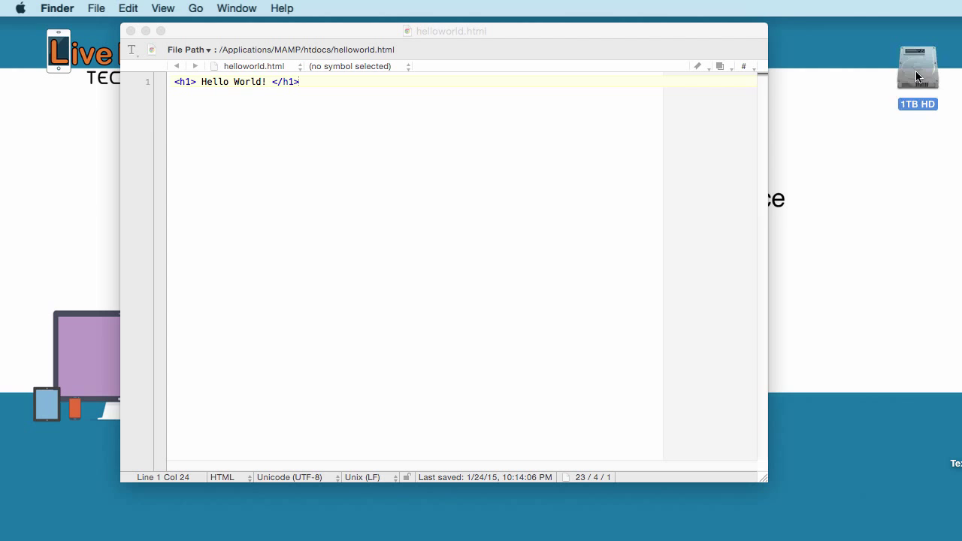
# Launch MAMP.app from 1TB HD > Applications > MAMP and start its servers
pyautogui.doubleClick(917, 66)
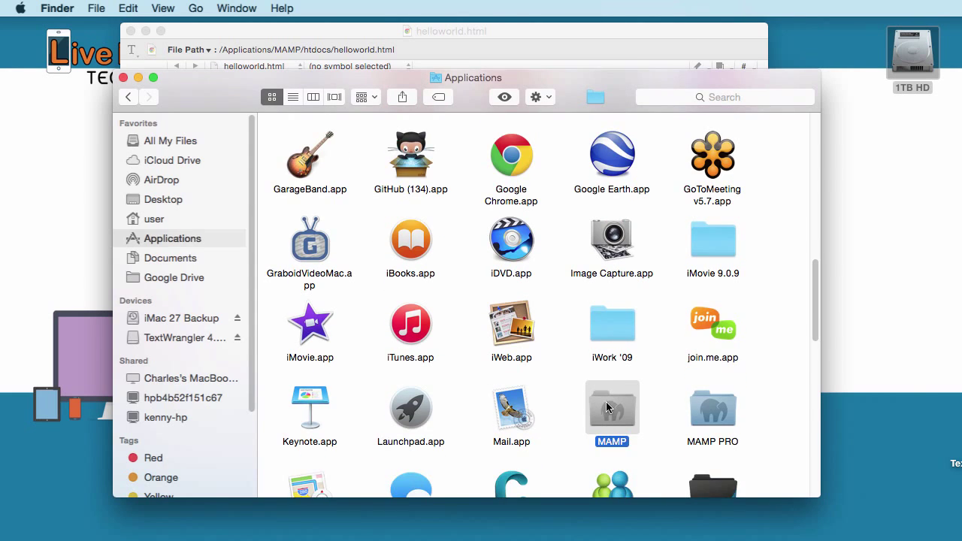
pyautogui.doubleClick(612, 409)
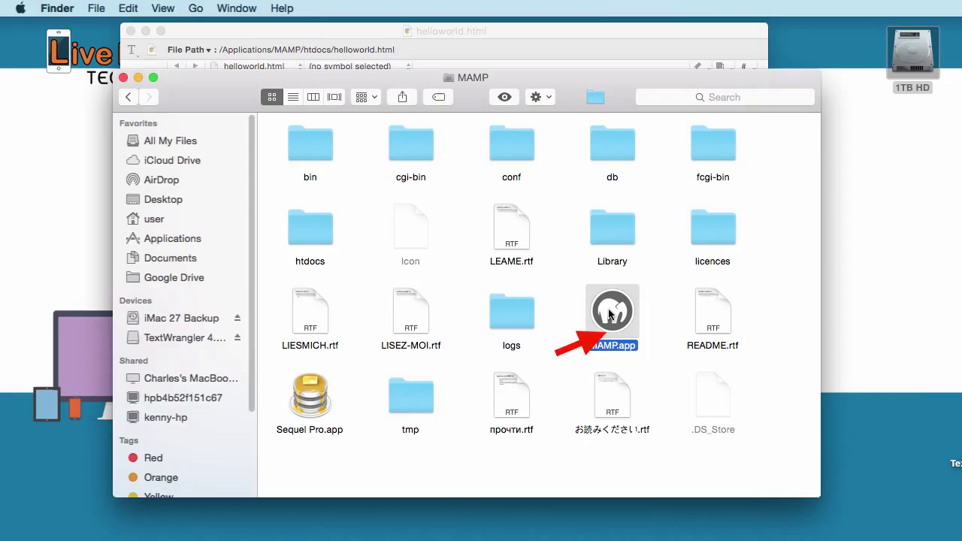
pyautogui.doubleClick(612, 312)
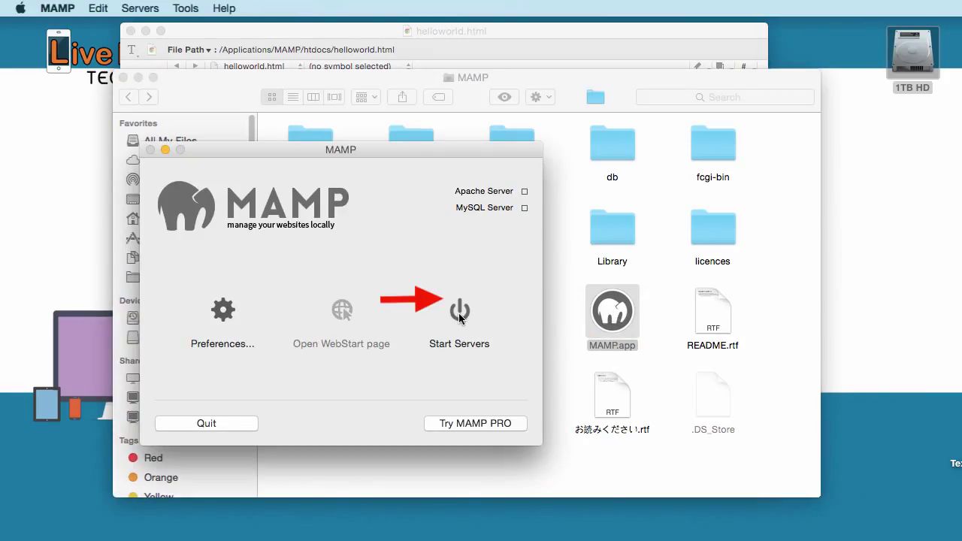
pyautogui.click(459, 311)
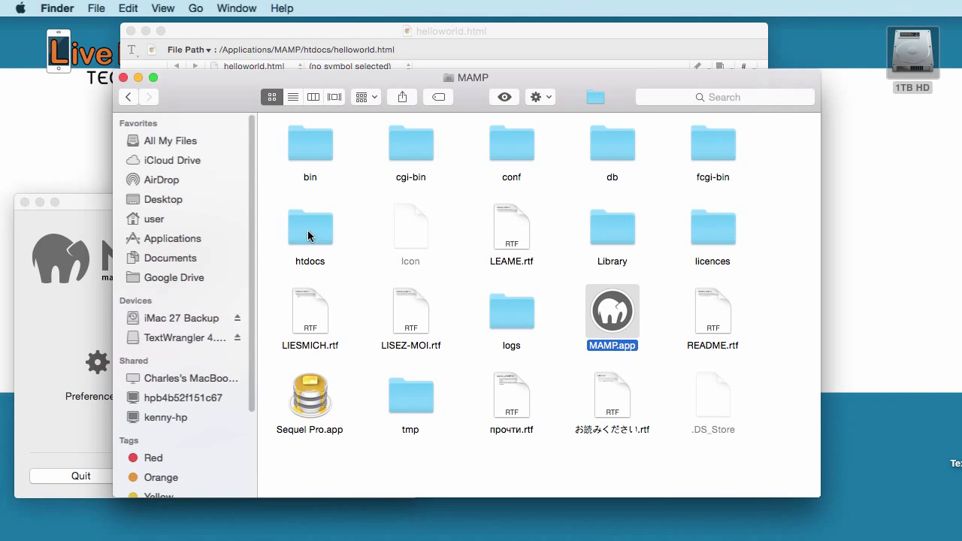
# Open the htdocs folder in Finder
pyautogui.doubleClick(309, 227)
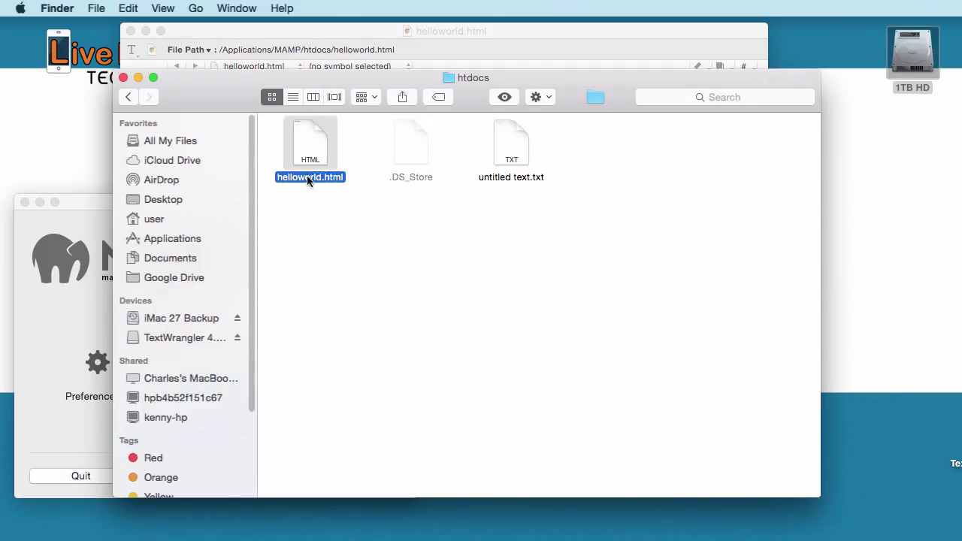
pyautogui.moveTo(350, 190)
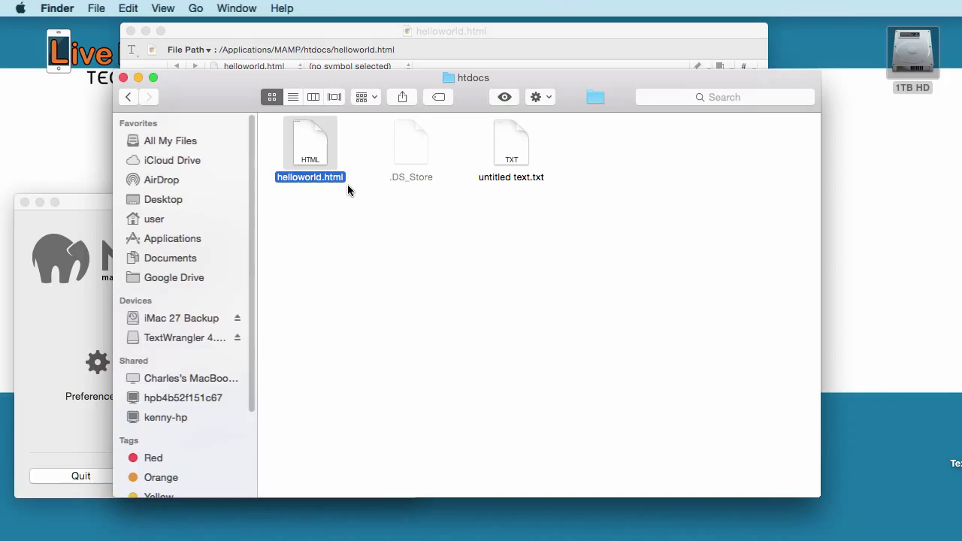
pyautogui.moveTo(314, 155)
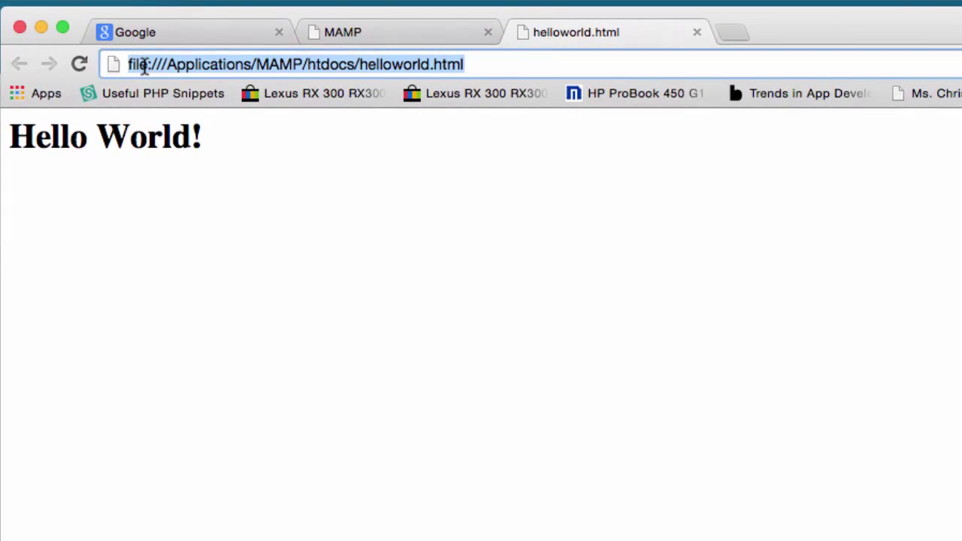
# Browse to localhost:8888 and open helloworld.html from the index listing
pyautogui.write('hoadacanhthien.com')
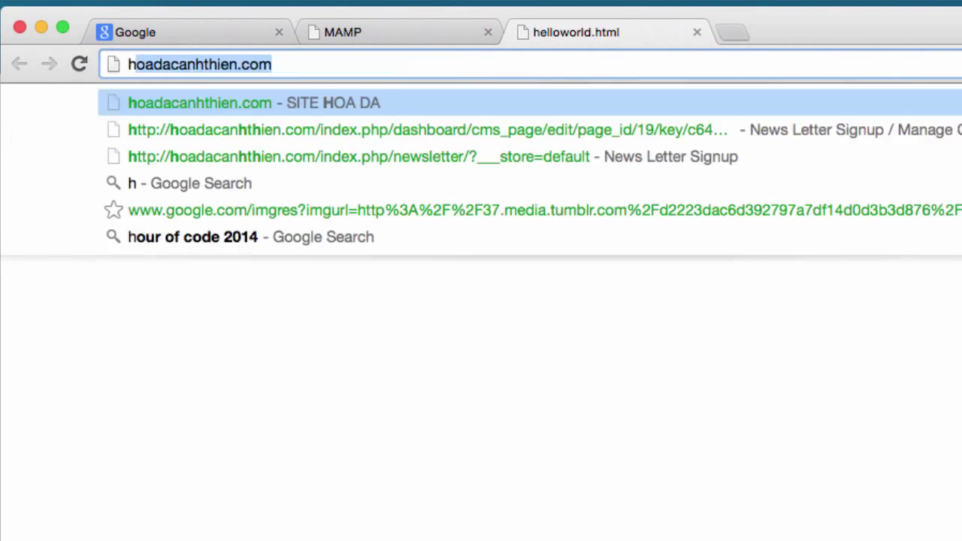
pyautogui.write('taxidermythebest.com')
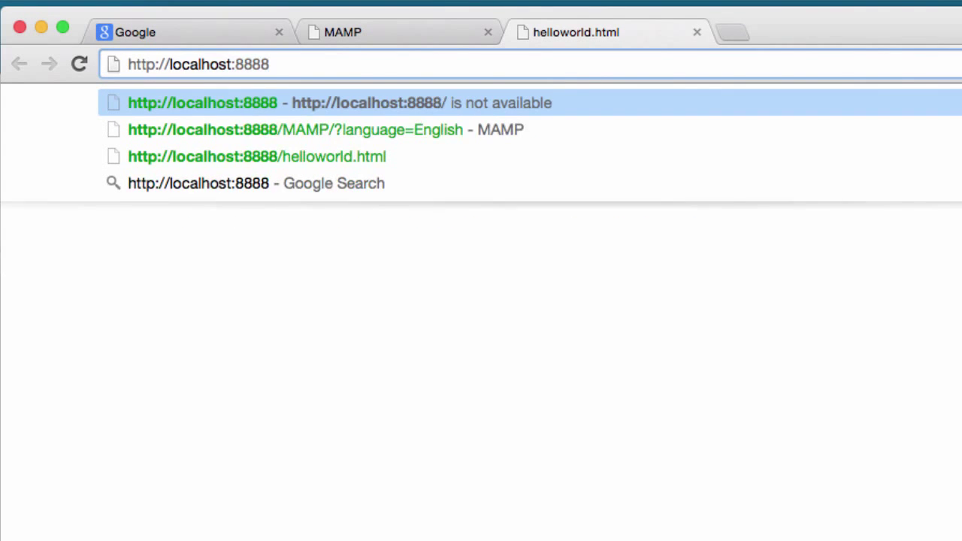
pyautogui.write('/')
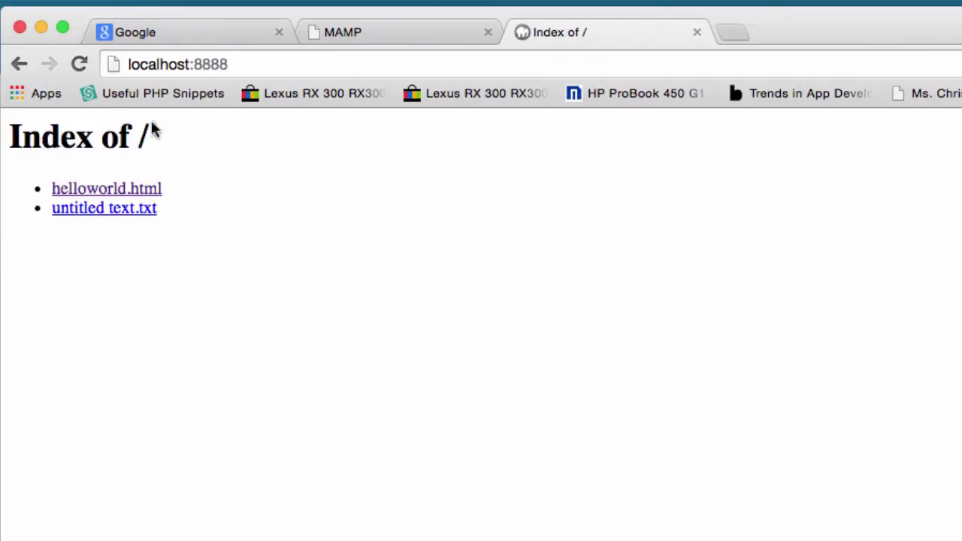
pyautogui.moveTo(94, 191)
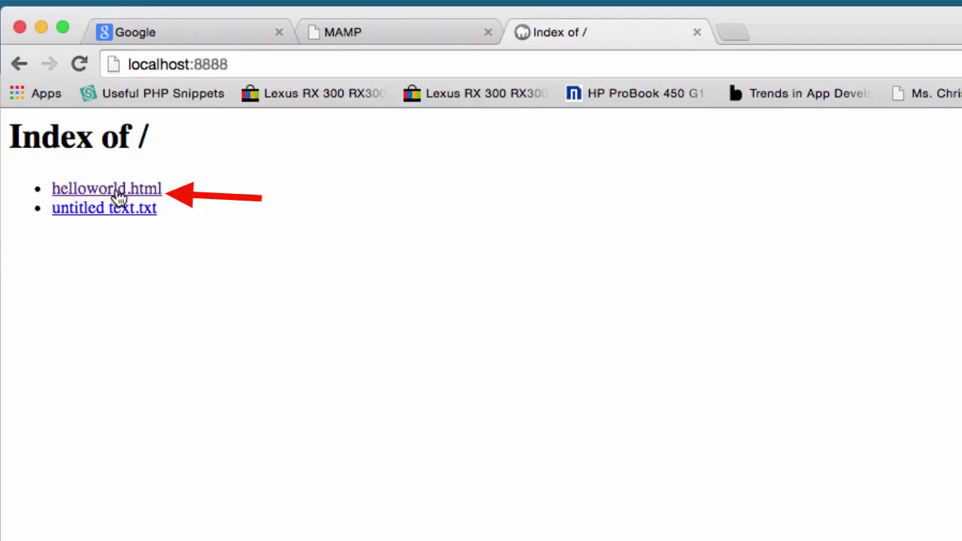
pyautogui.click(106, 188)
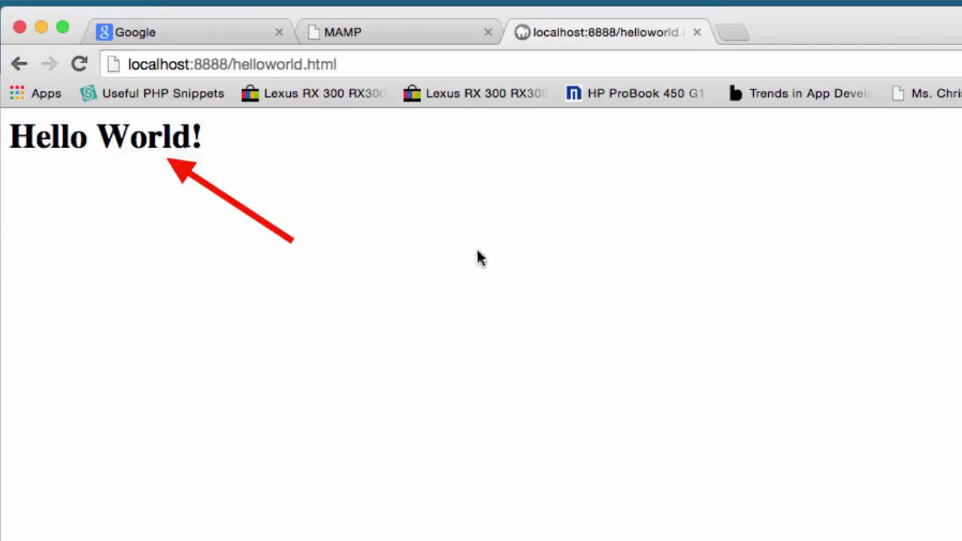
pyautogui.moveTo(344, 201)
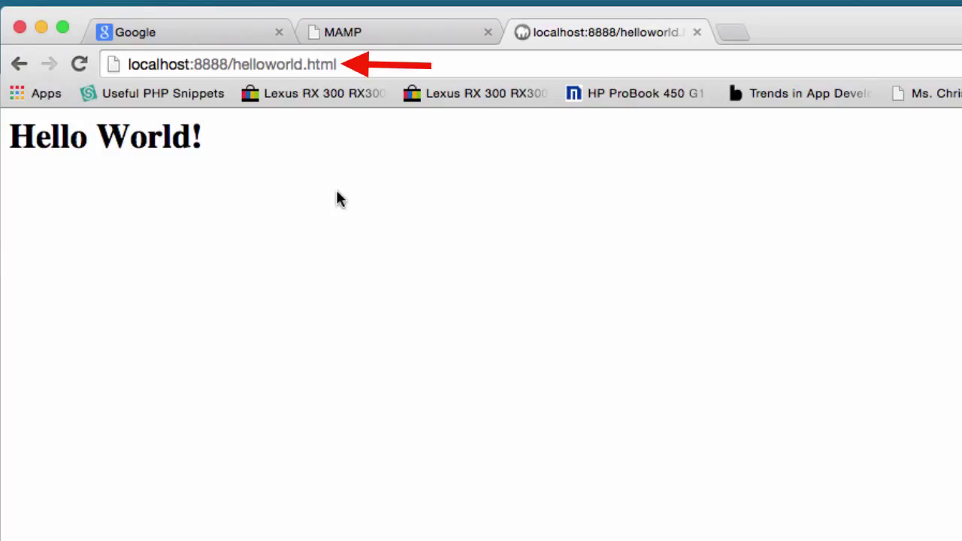
pyautogui.moveTo(338, 251)
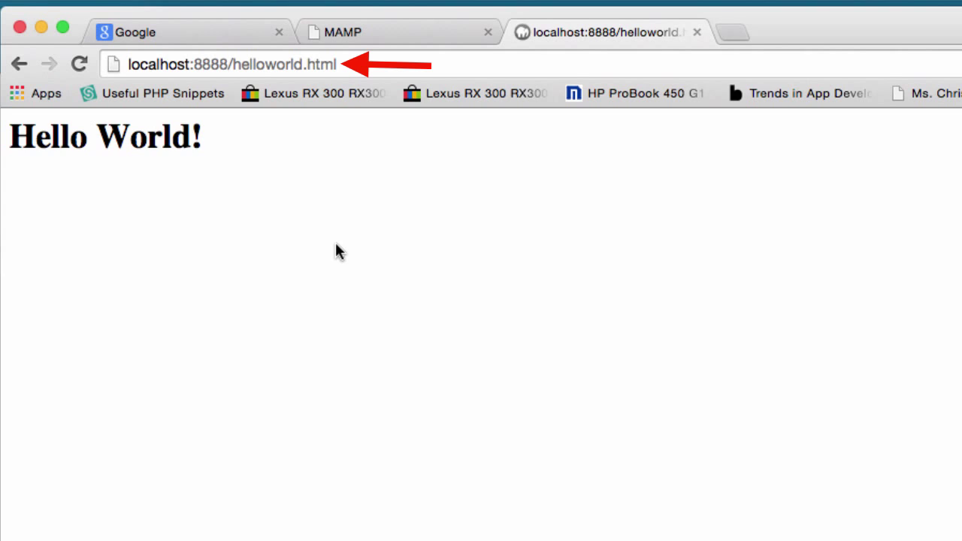